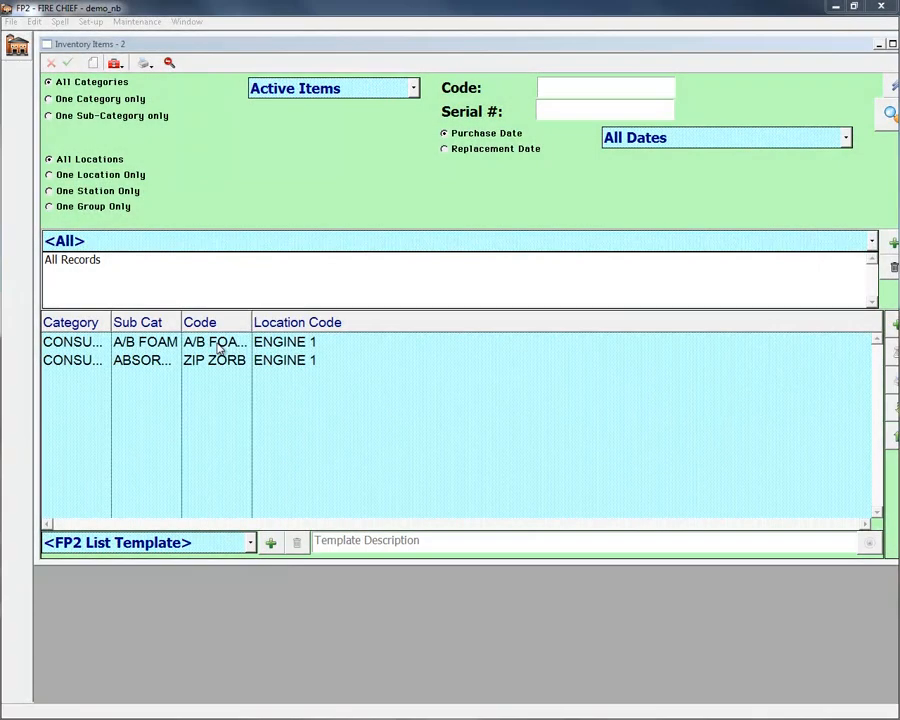
- Open the A/B FOAM PAILS inventory record and list its linking type choices
double_click(214, 341)
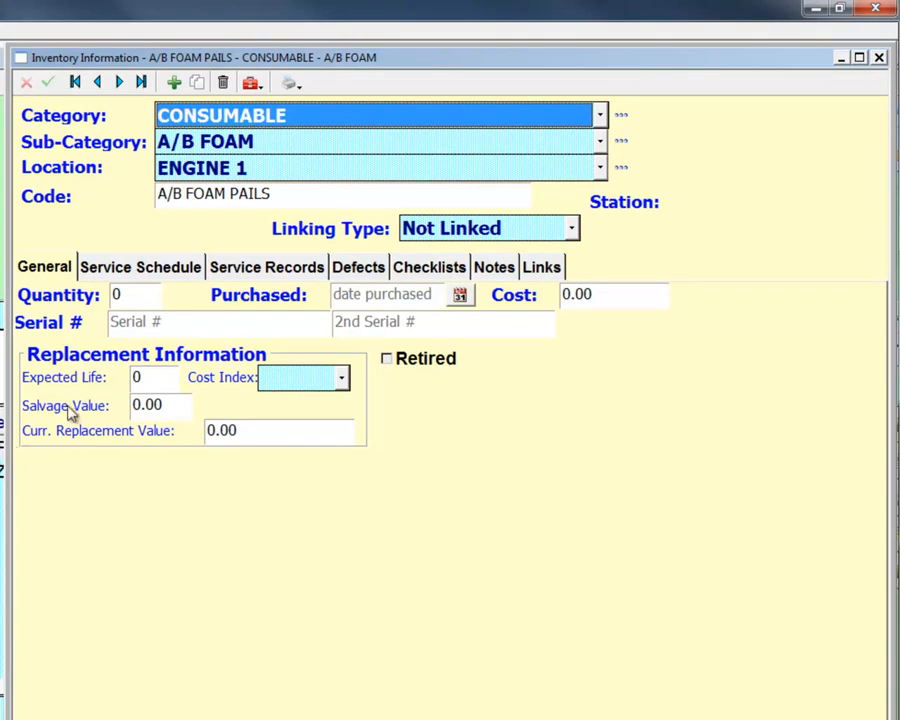
left_click(571, 228)
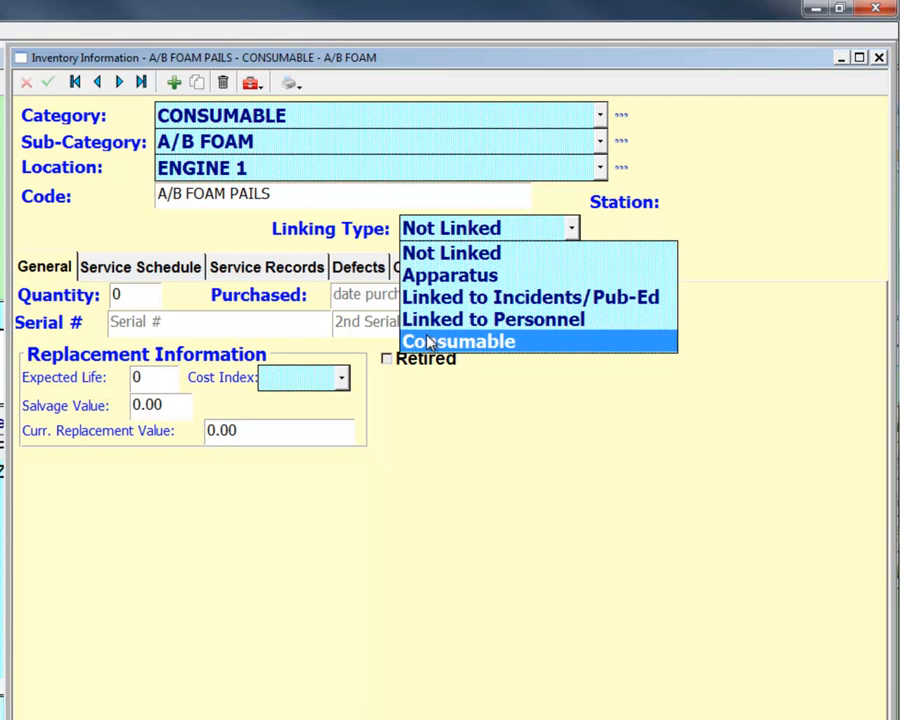
- Link A/B FOAM PAILS as Consumable and review its Purchased and Consumed records
left_click(459, 341)
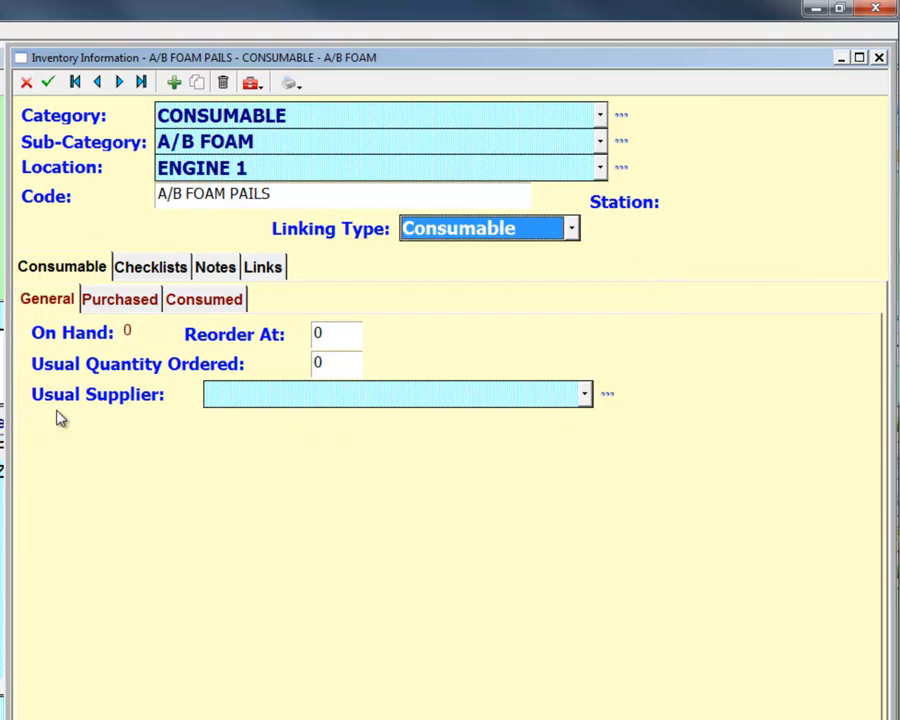
mouse_move(178, 351)
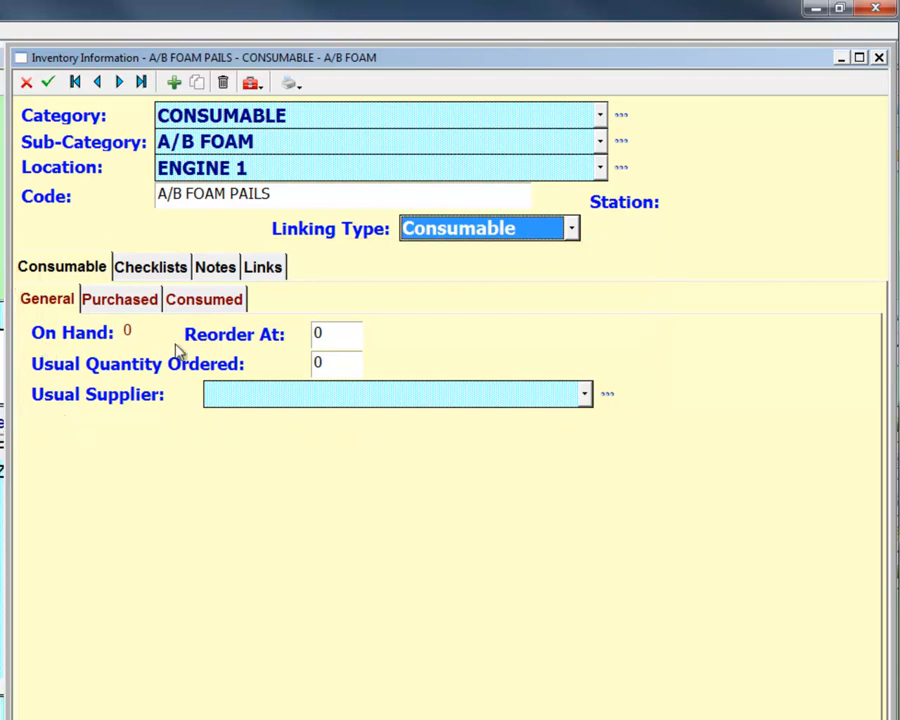
mouse_move(170, 370)
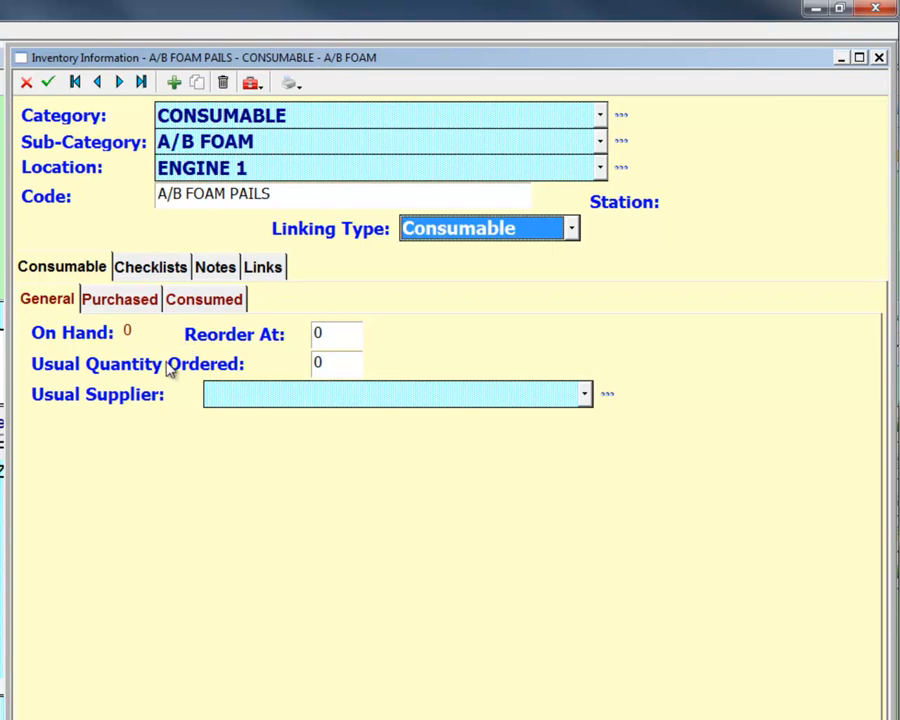
mouse_move(218, 405)
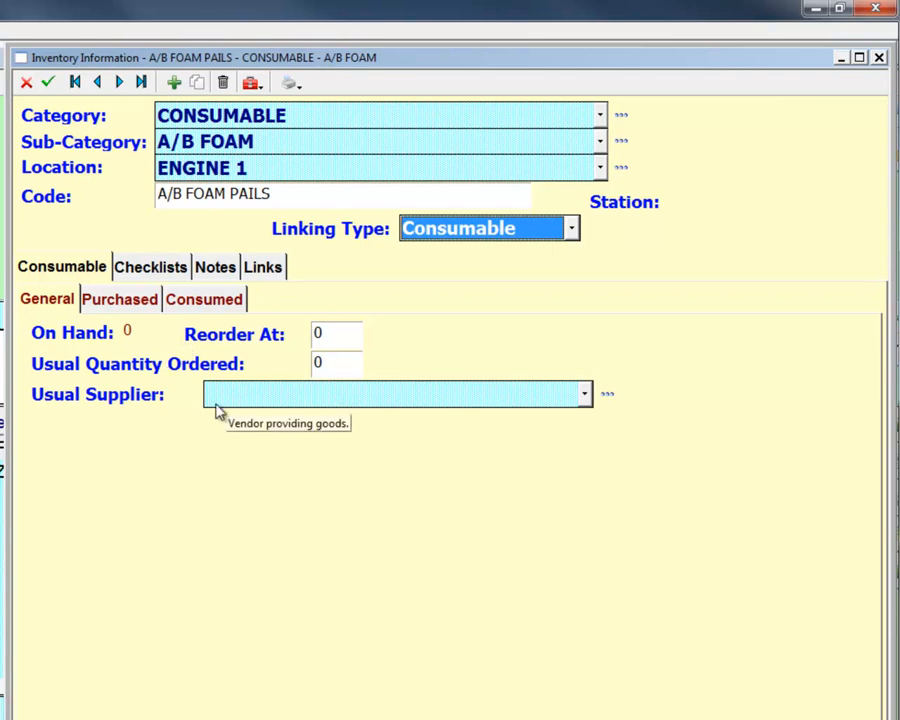
left_click(119, 299)
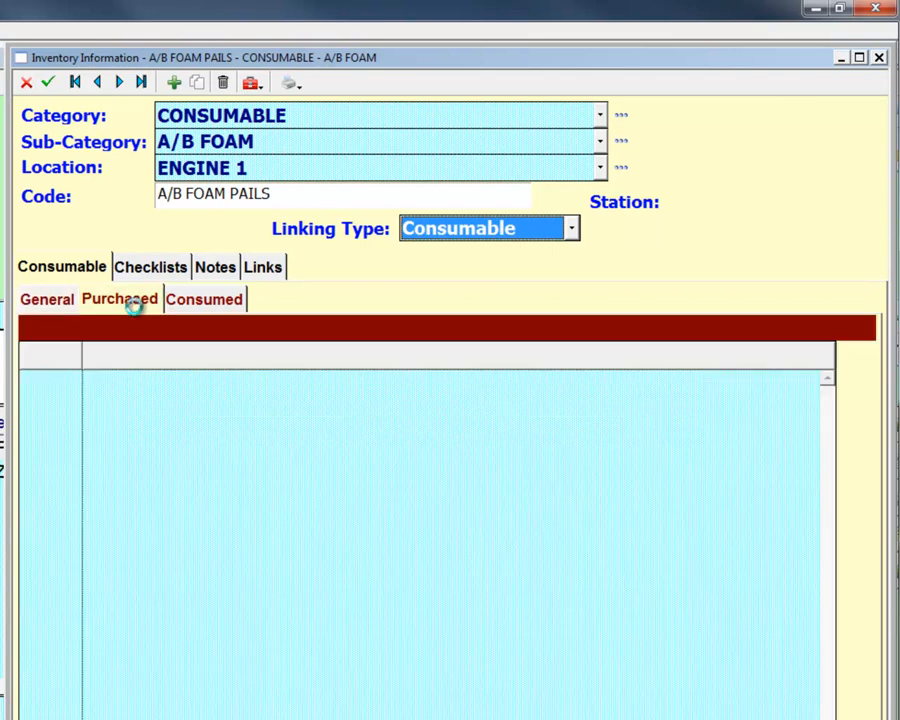
left_click(118, 299)
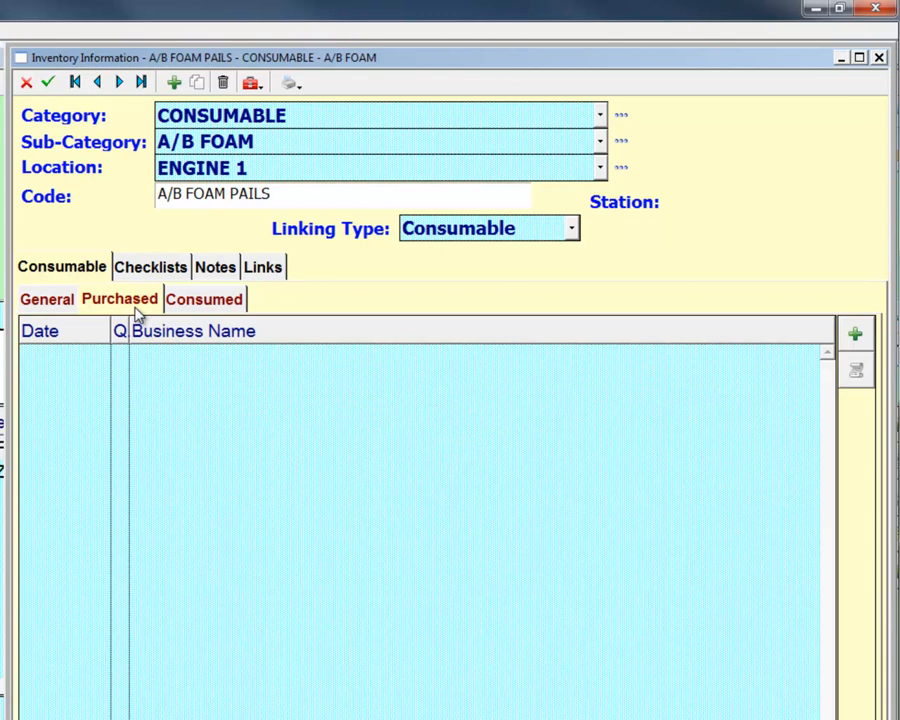
left_click(204, 299)
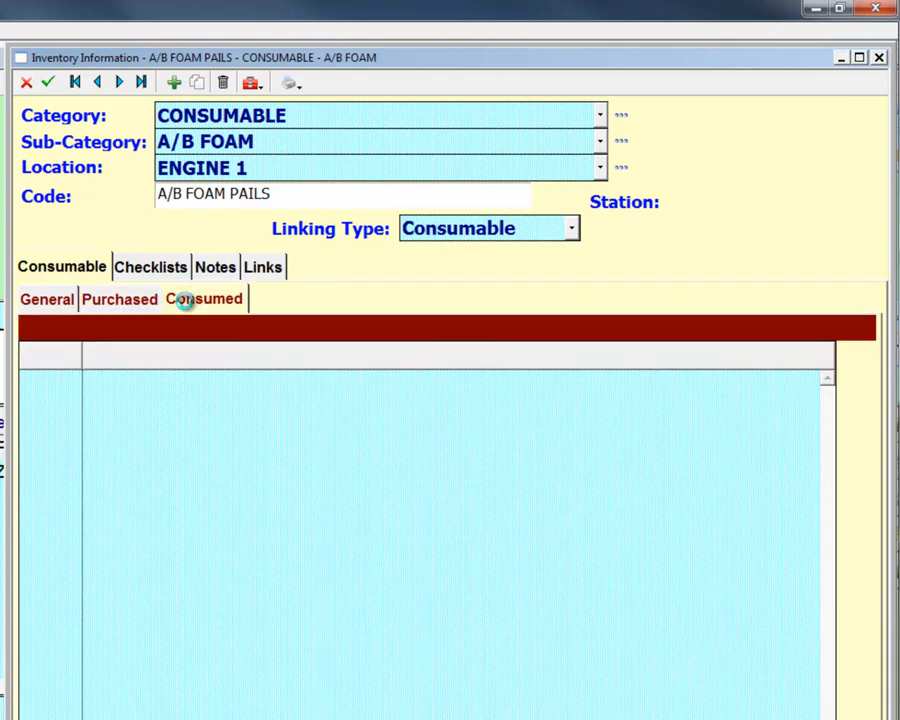
left_click(203, 298)
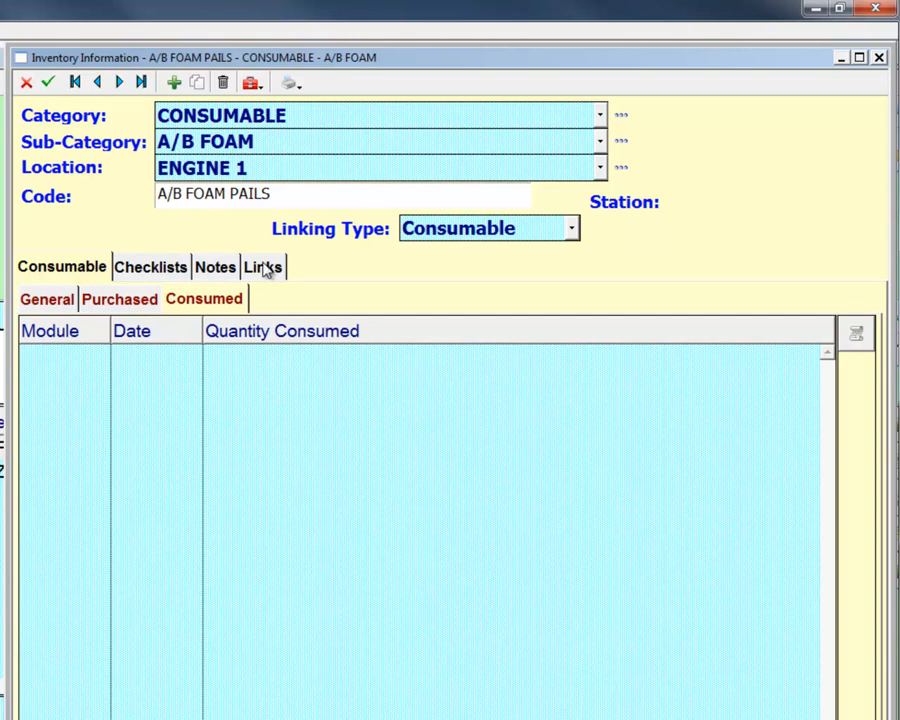
left_click(46, 298)
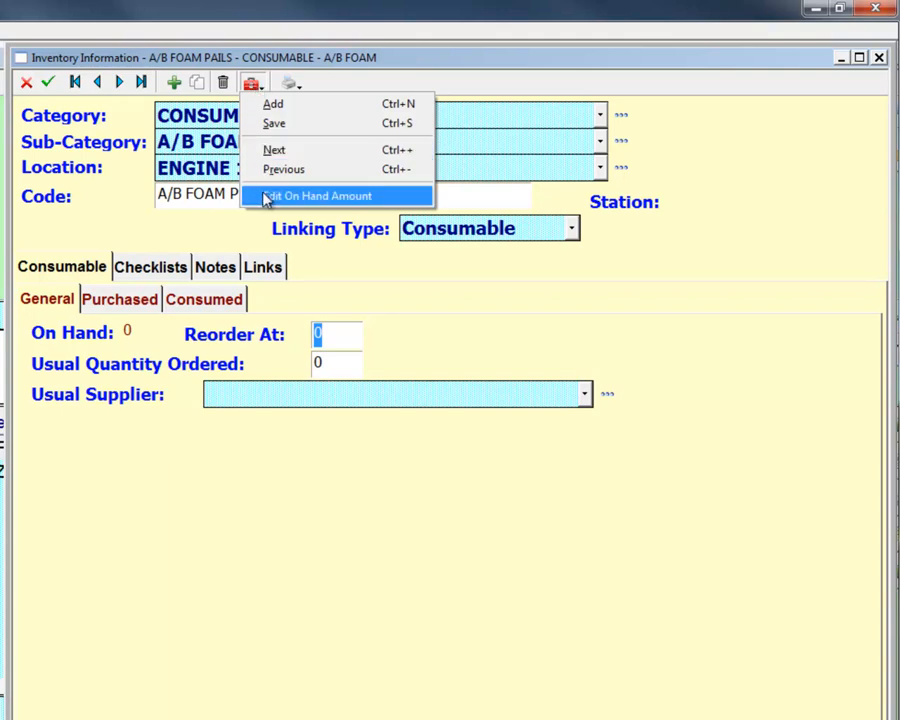
- Set on hand to 5, reorder at 4, usual quantity 3, and choose a supplier
left_click(315, 195)
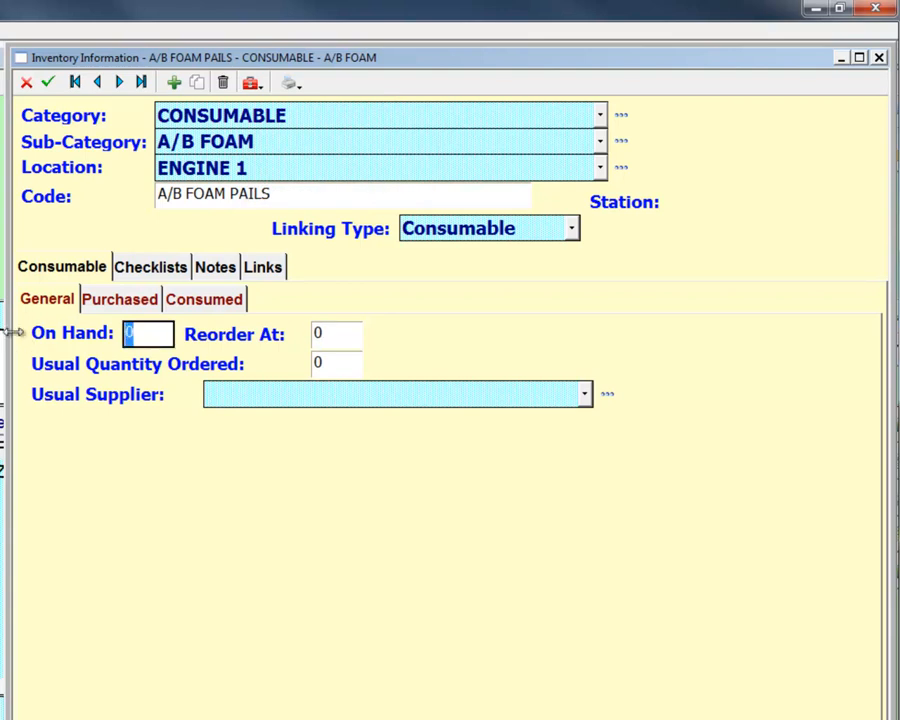
type("5")
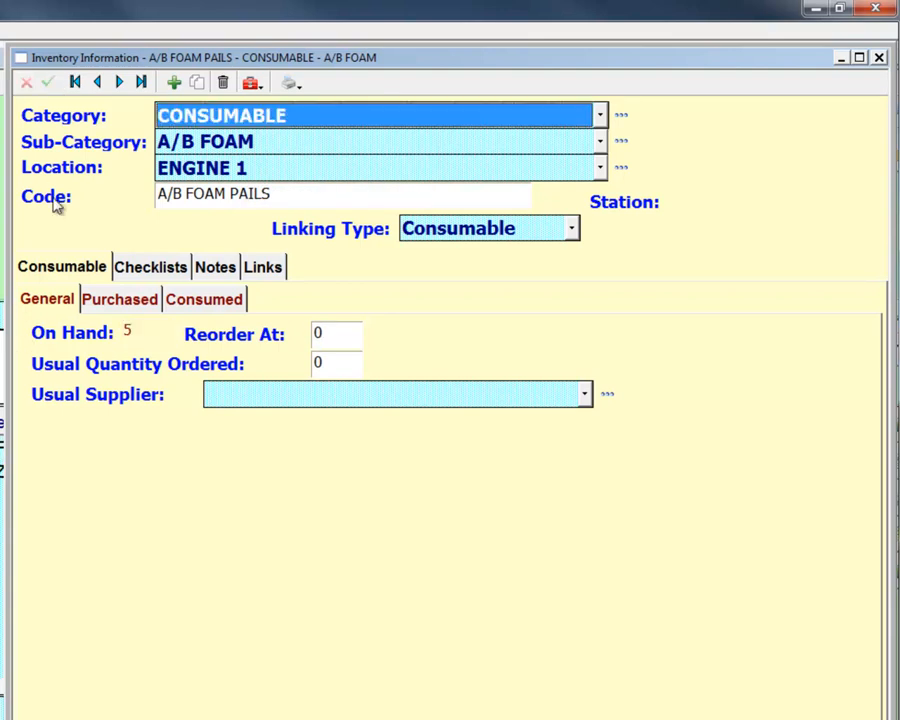
left_click(337, 333)
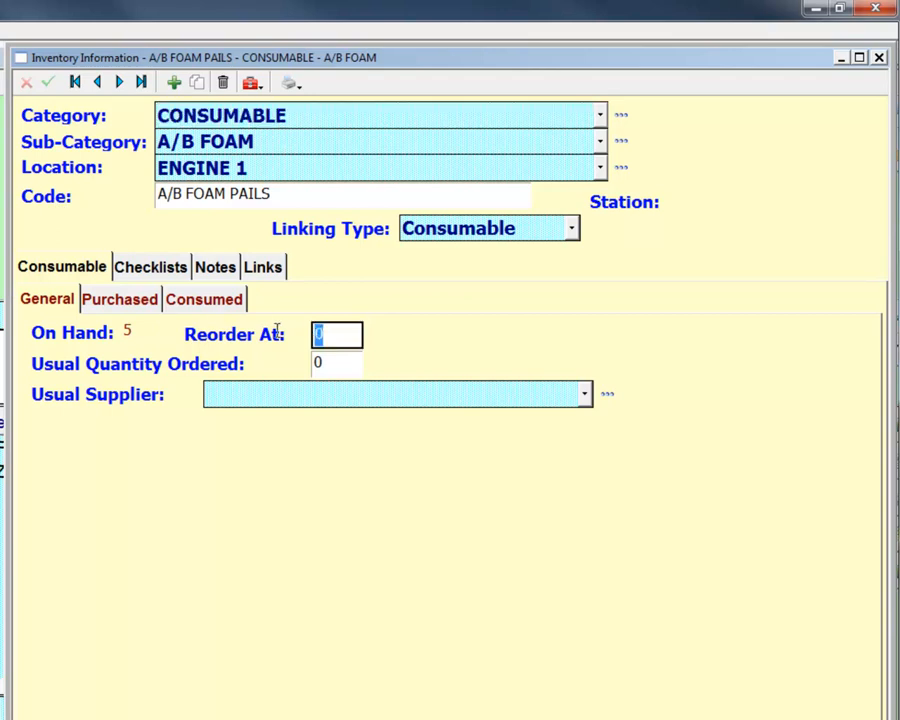
mouse_move(275, 340)
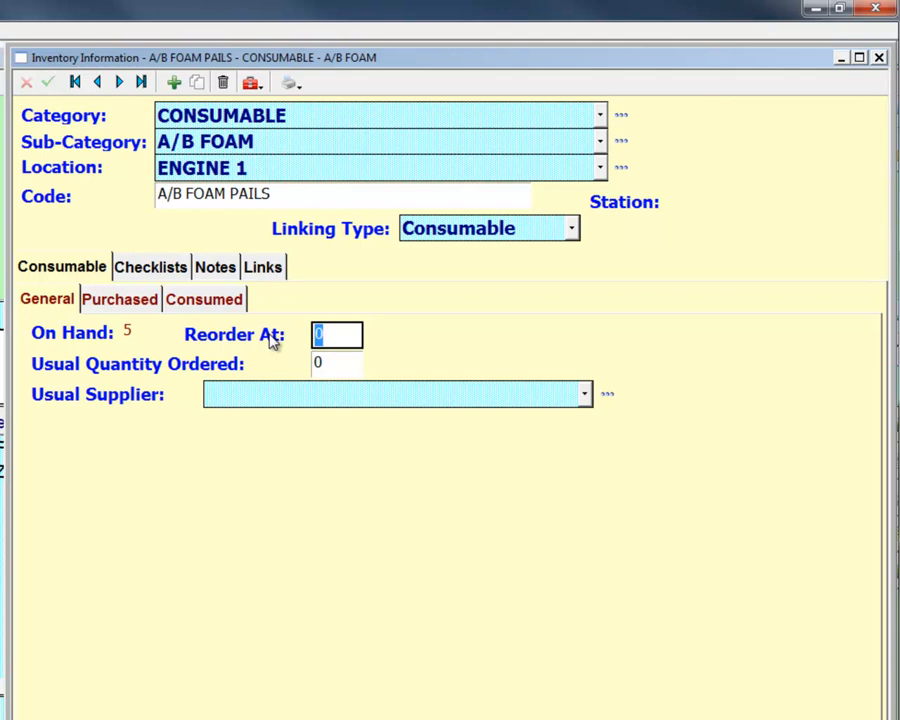
type("4")
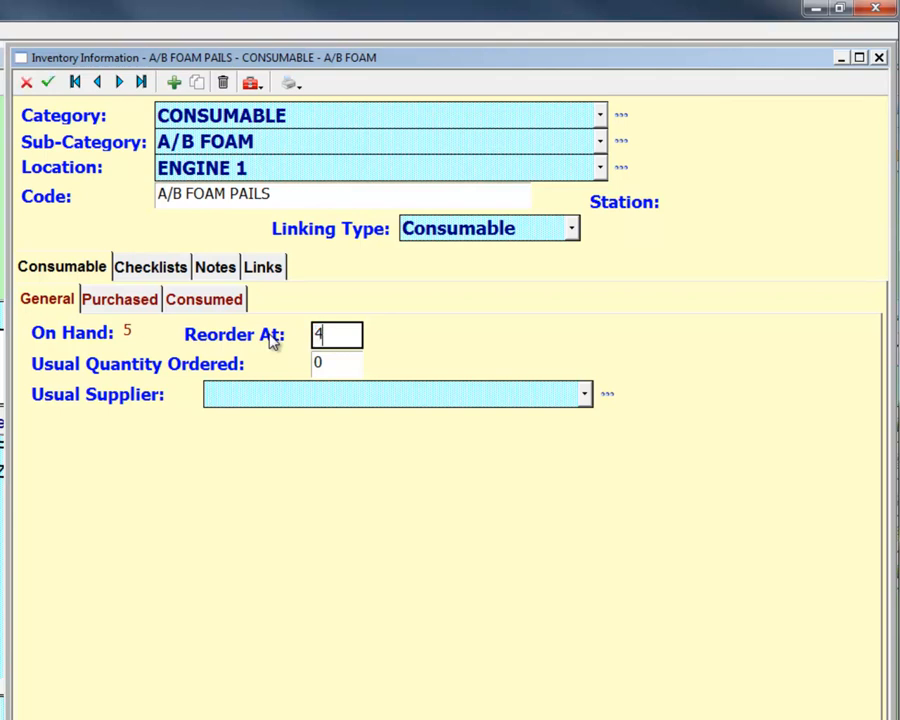
left_click(337, 363)
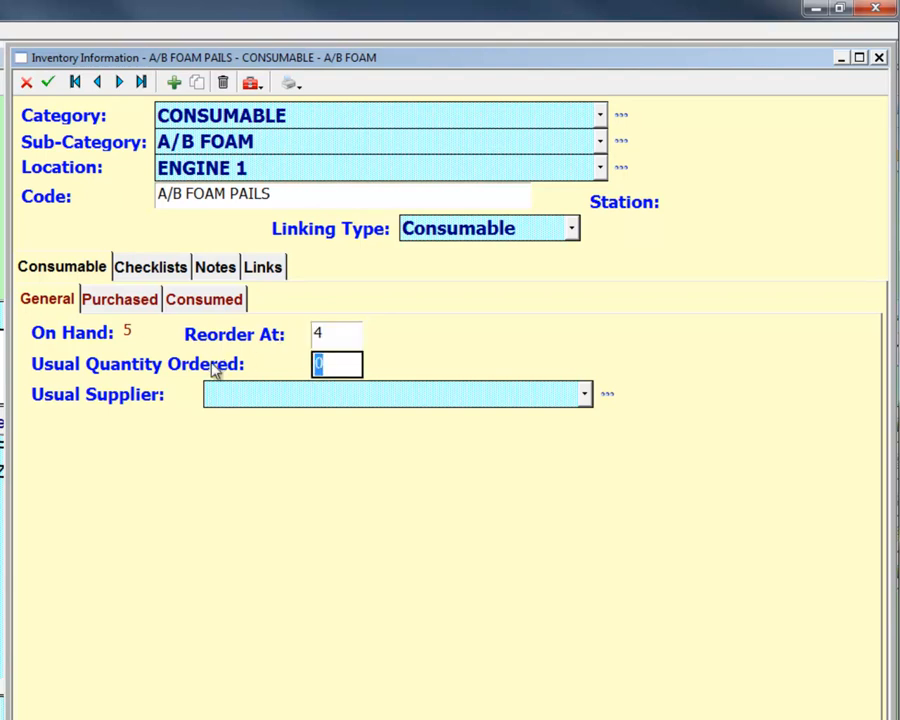
type("3")
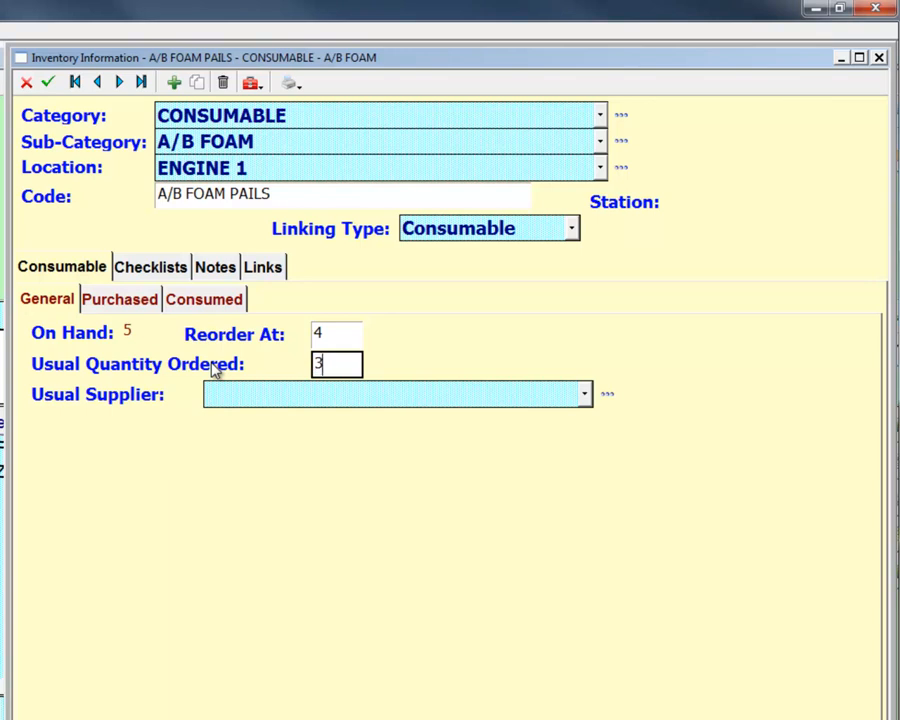
mouse_move(250, 418)
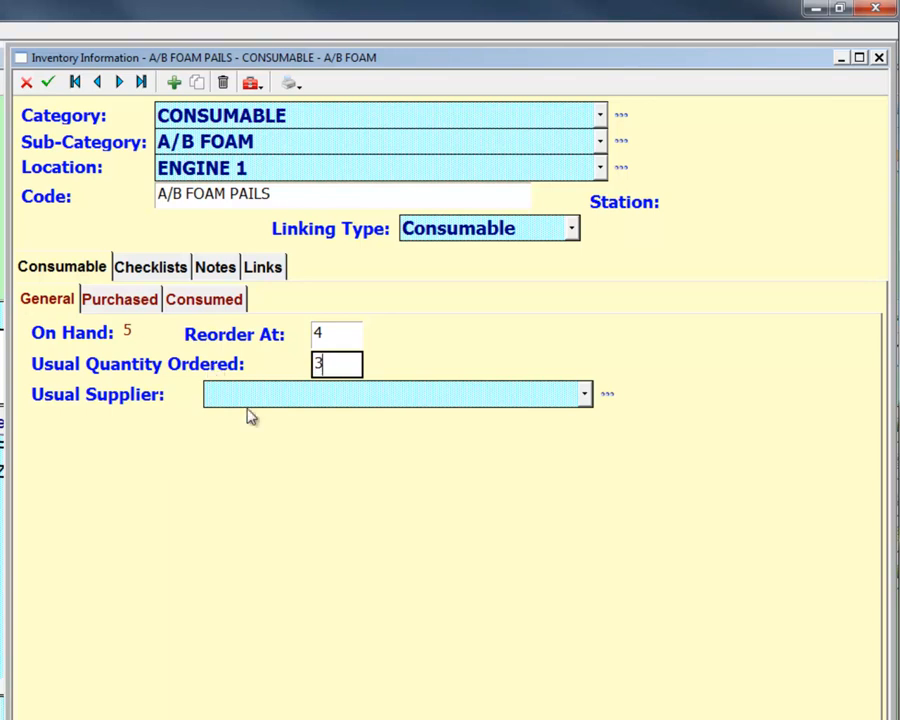
left_click(585, 393)
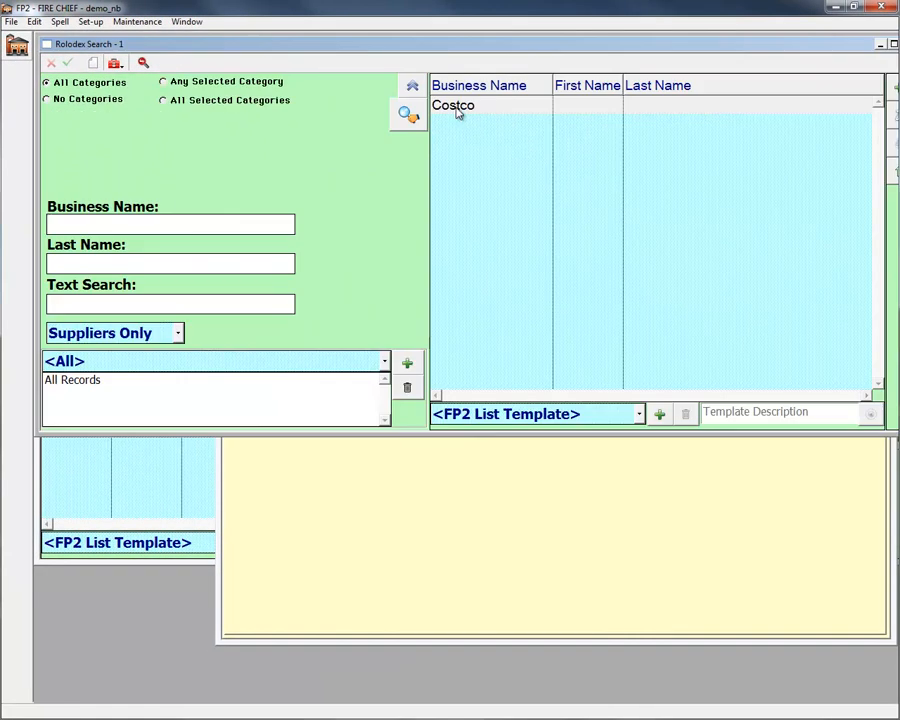
- Open the Costco entry from the suppliers-only Rolodex search
double_click(453, 105)
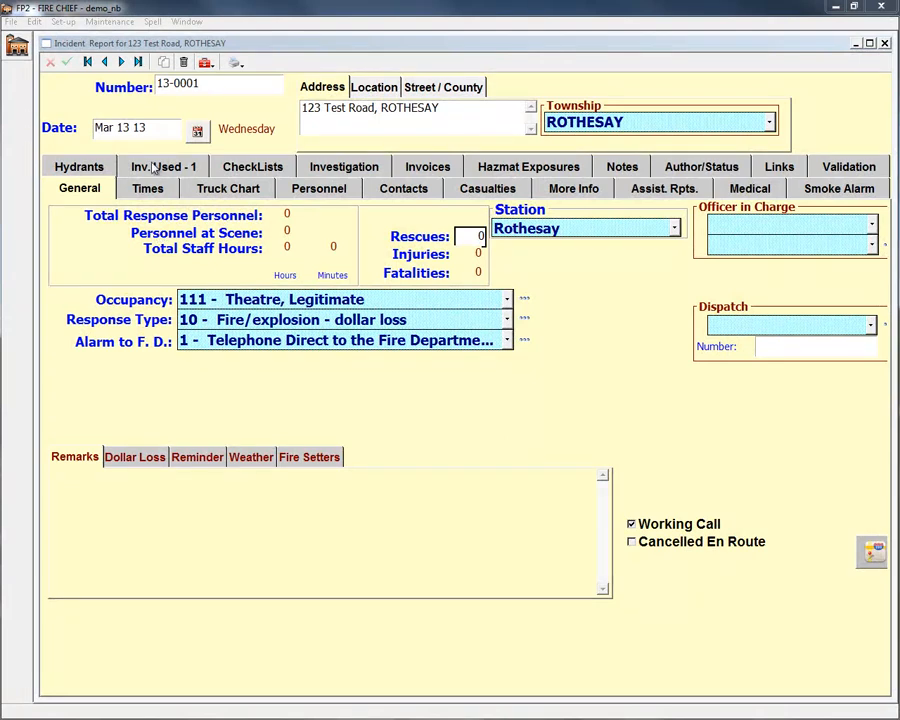
- Record 3 A/B FOAM pails used on the Rothesay incident and save it
left_click(163, 166)
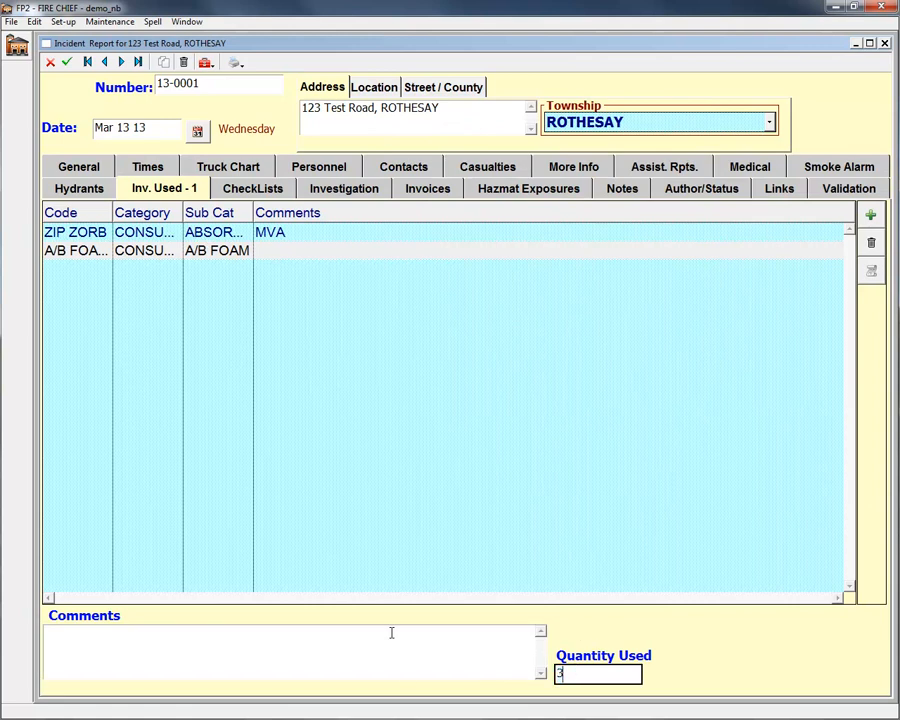
left_click(66, 62)
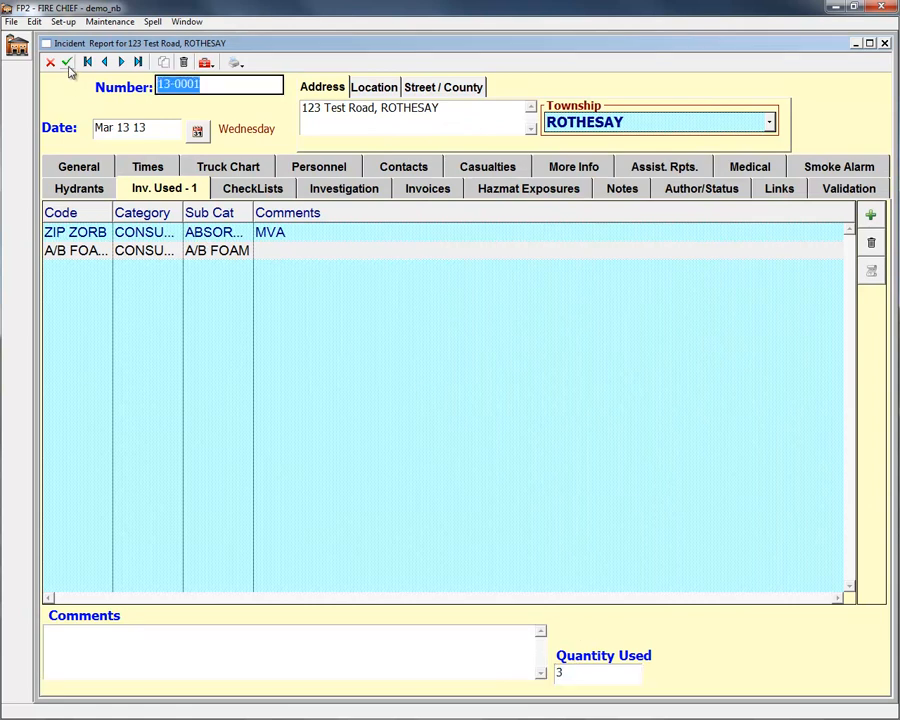
left_click(66, 62)
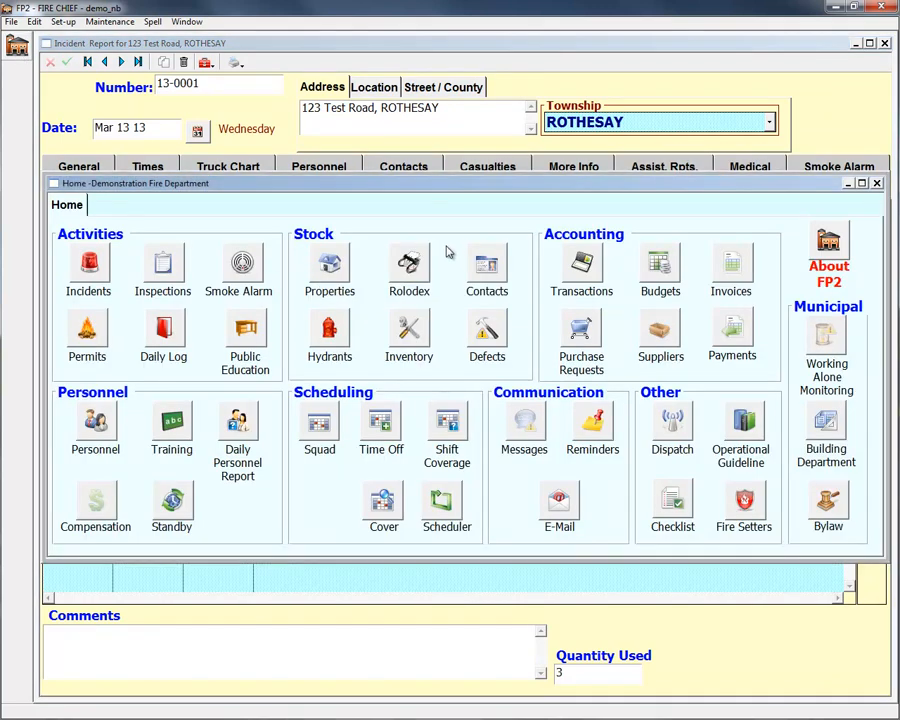
- Open Reminders and set up printing details of the A/B FOAM PAILS reminder
left_click(408, 337)
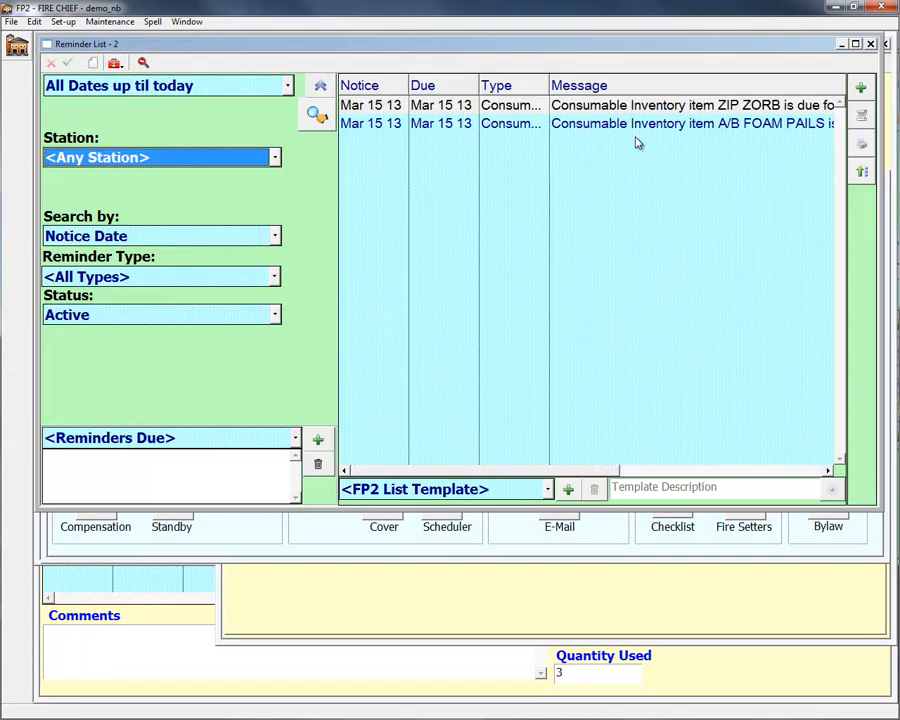
right_click(690, 123)
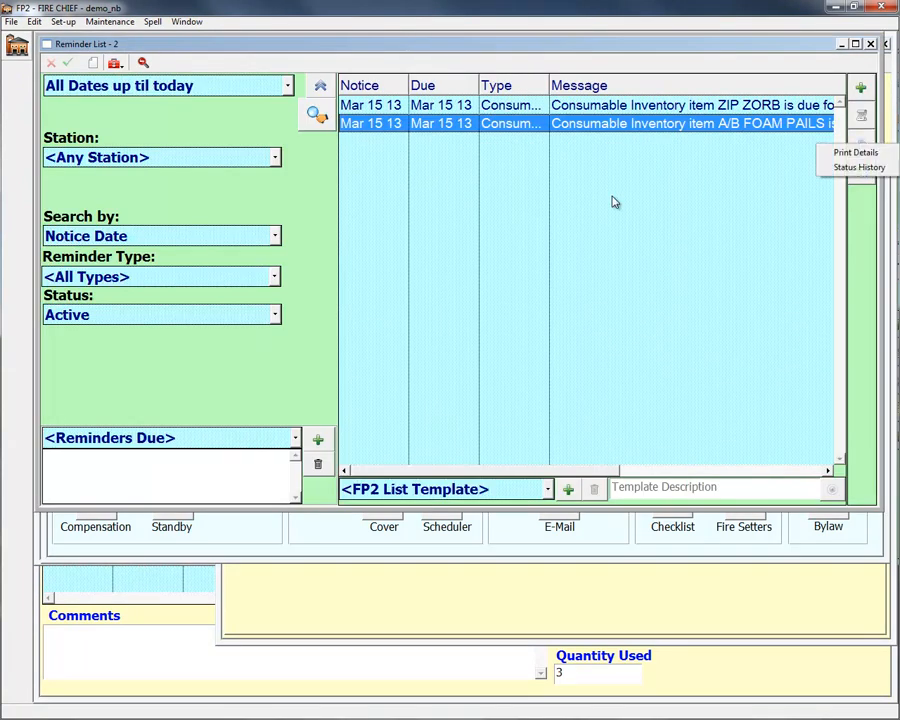
left_click(855, 152)
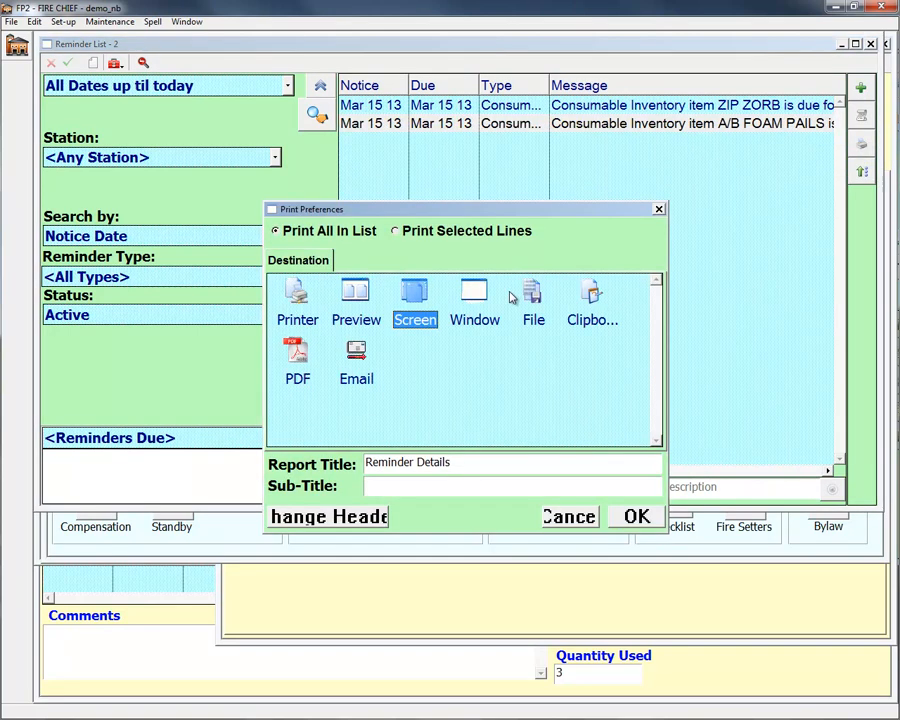
left_click(635, 516)
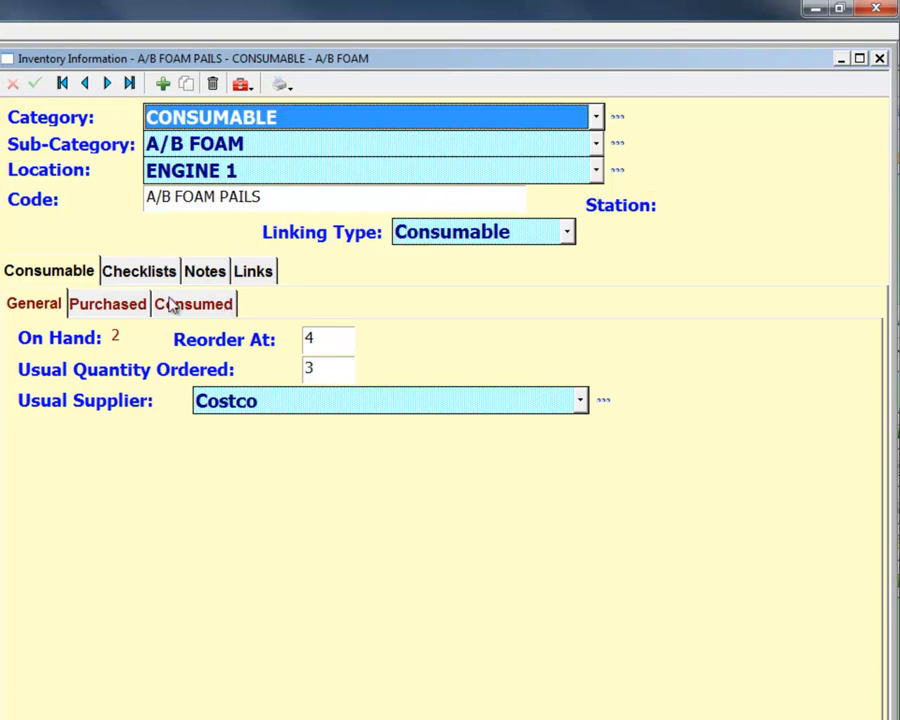
- Create a Costco purchase request for 3 pails at 30.00 each, ordered by bob
left_click(107, 304)
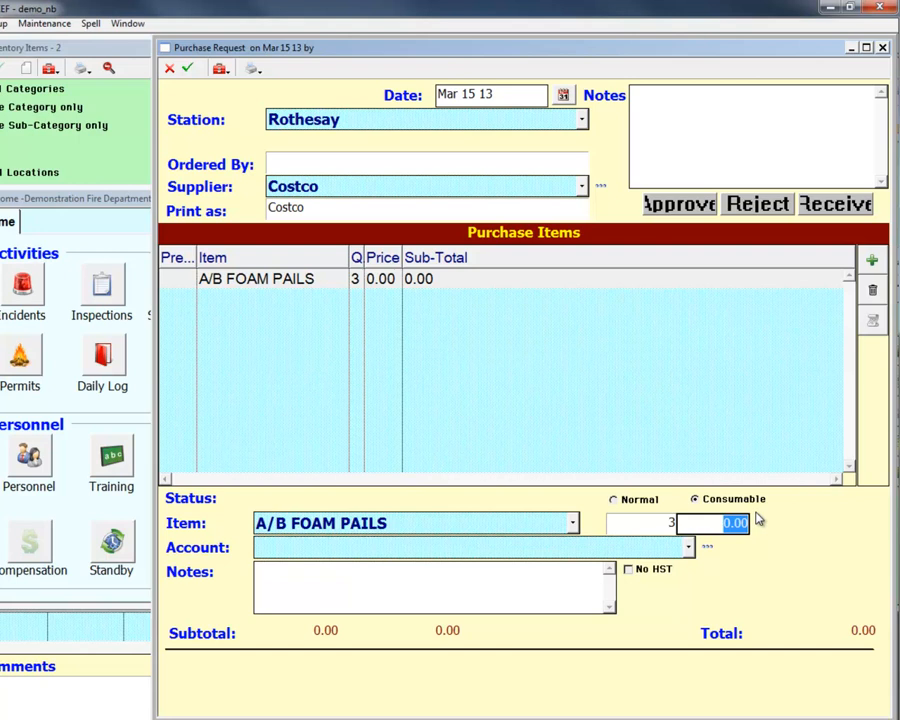
type("30")
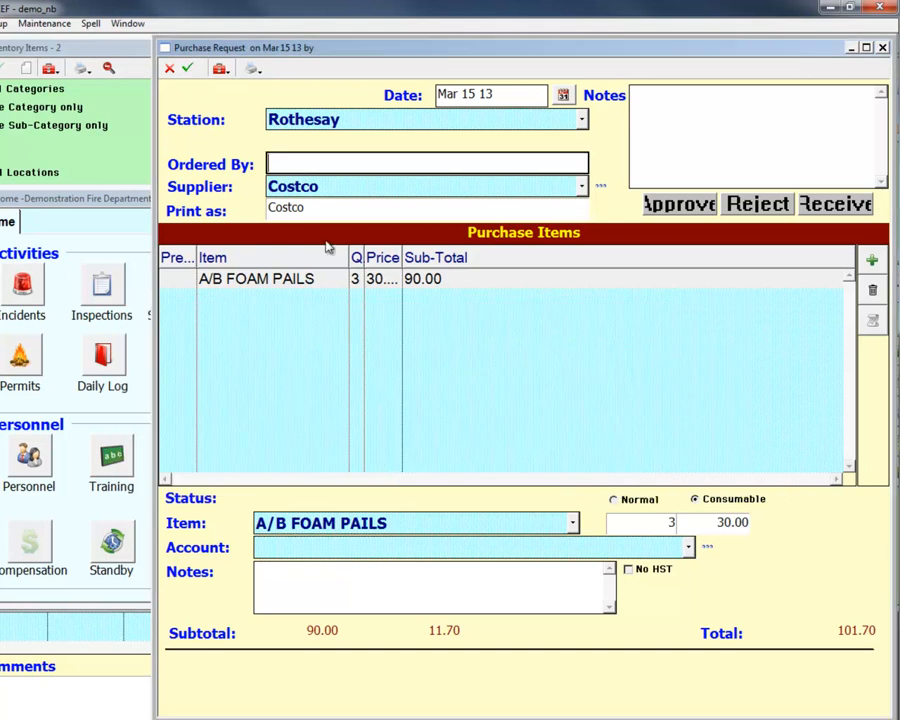
type("bob")
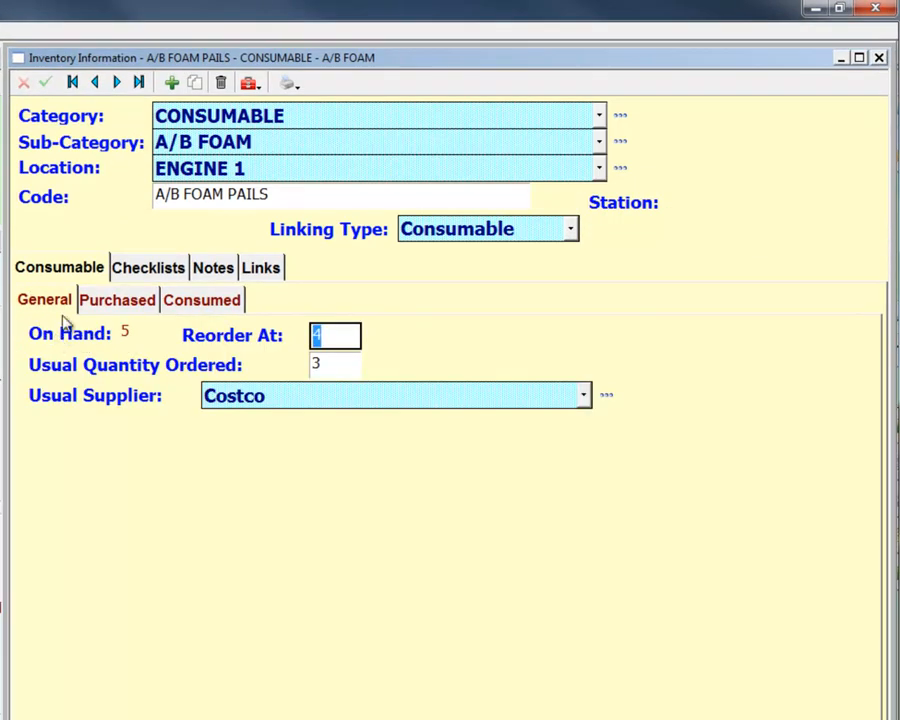
mouse_move(255, 348)
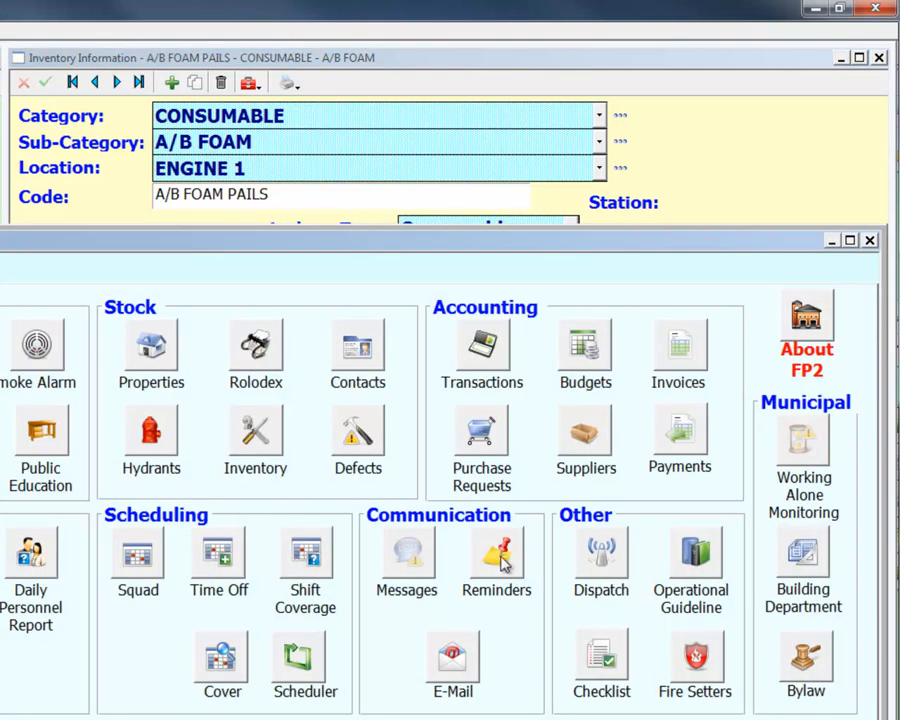
- Confirm 5 on hand for A/B FOAM PAILS and reopen the Reminders list
left_click(496, 550)
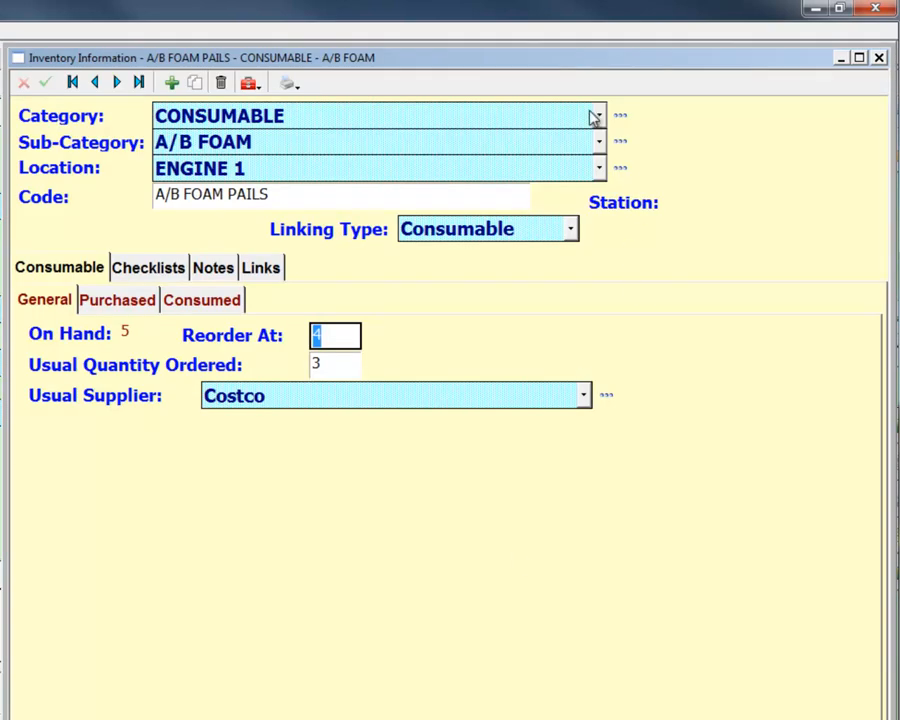
mouse_move(594, 115)
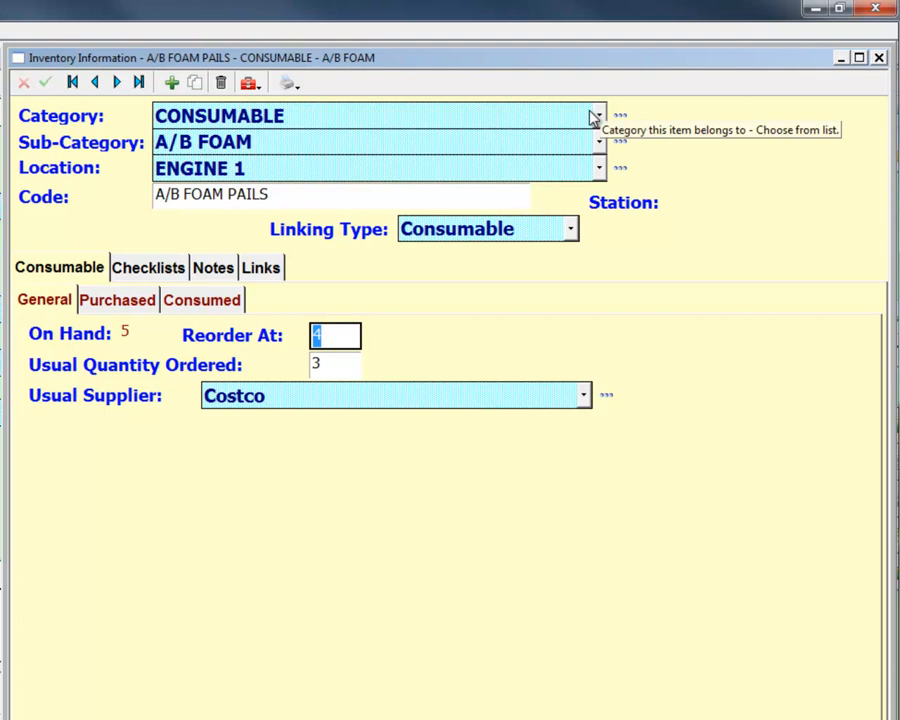
mouse_move(615, 120)
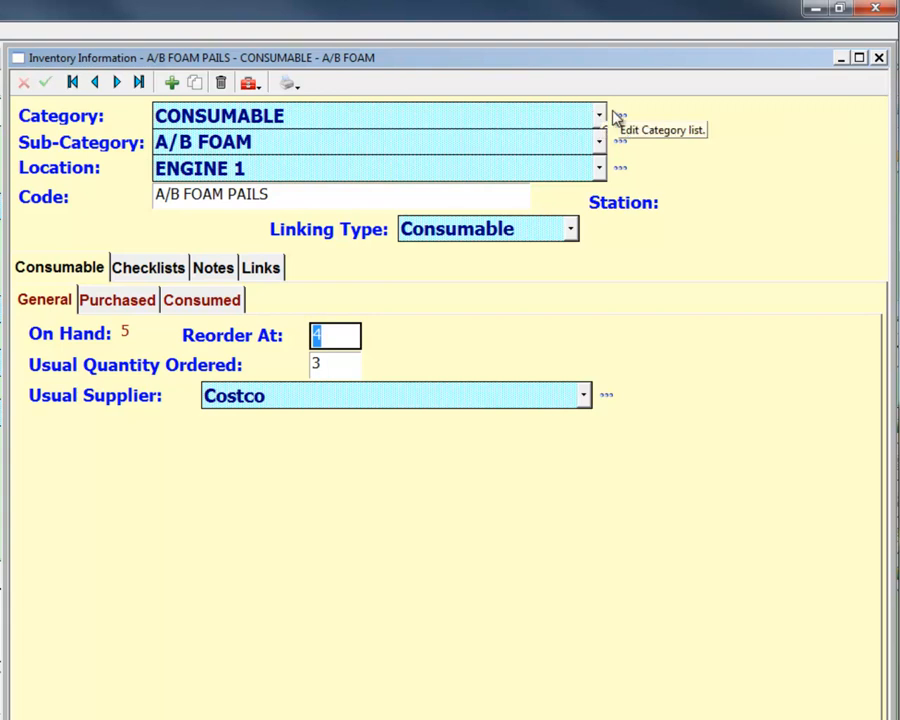
mouse_move(60, 399)
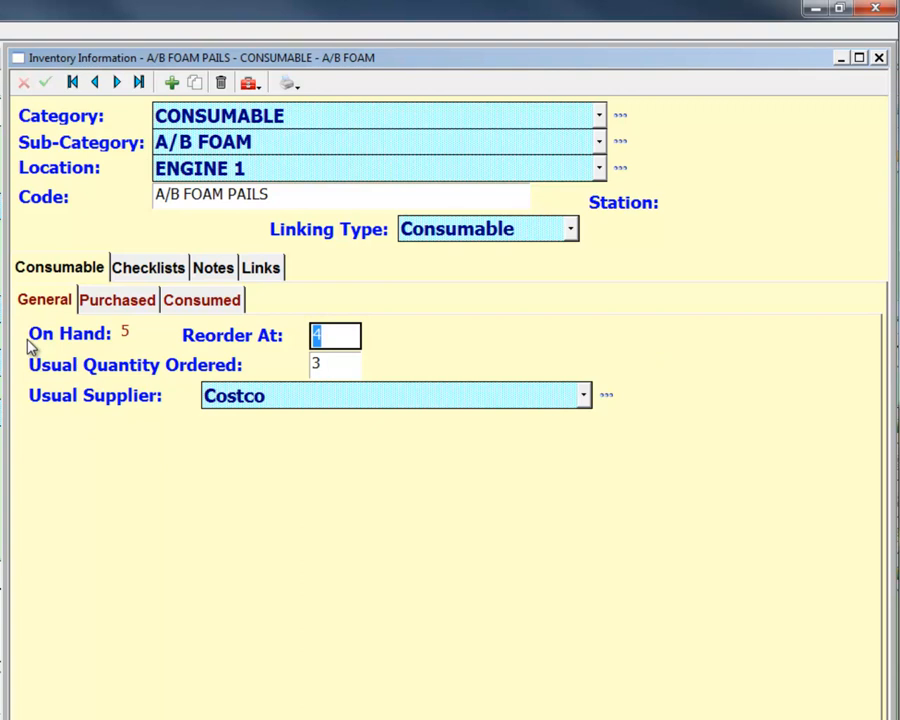
mouse_move(8, 258)
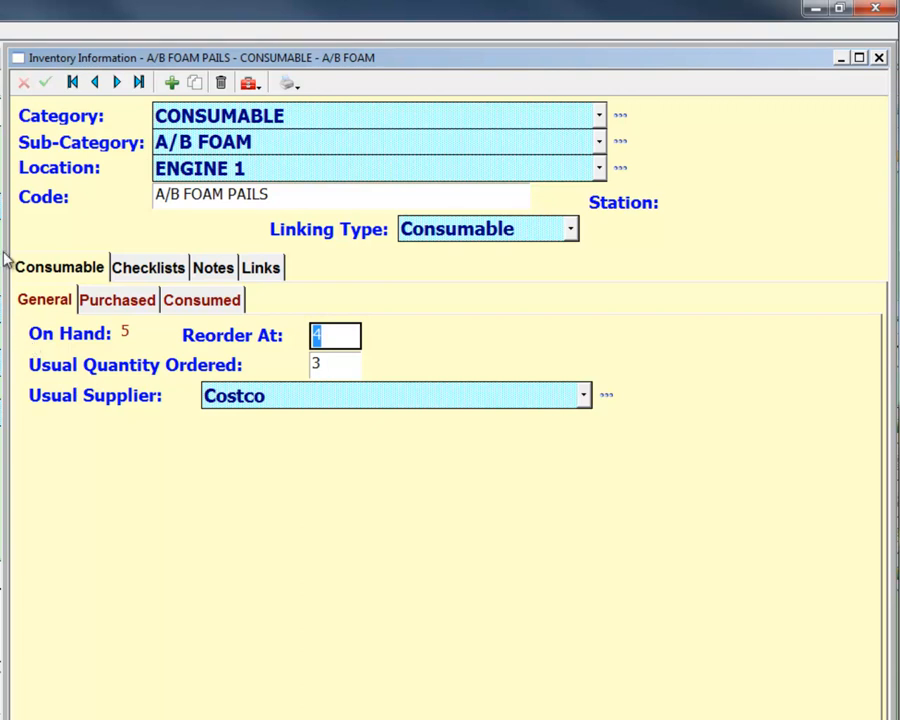
mouse_move(278, 218)
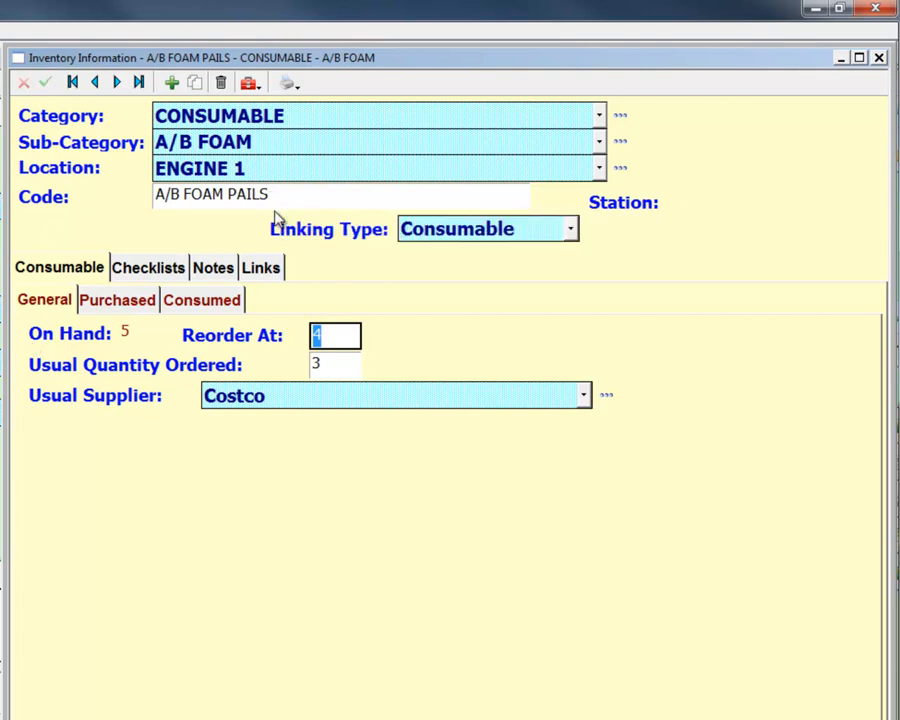